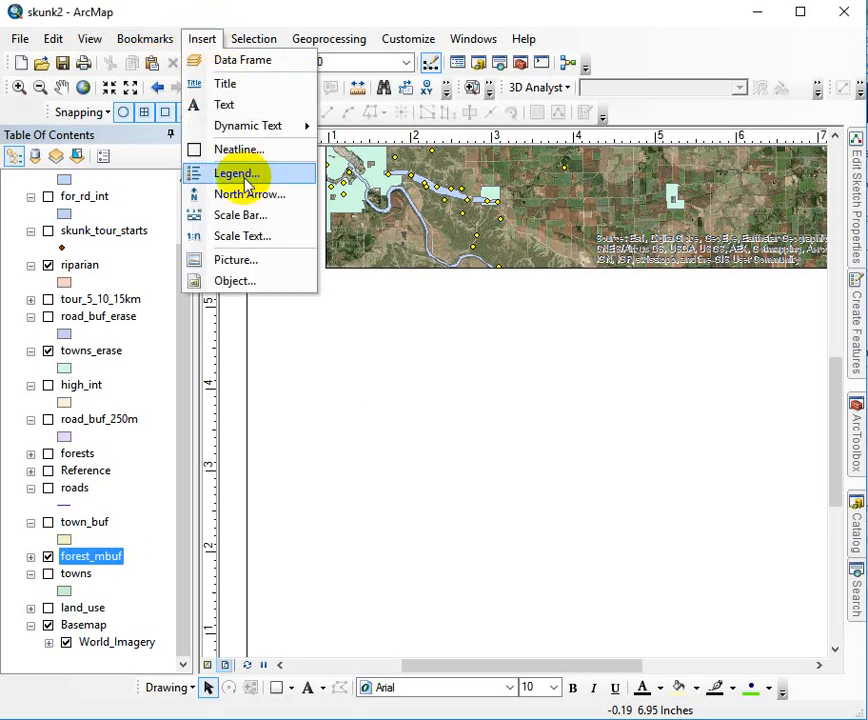
Start the Legend Wizard from Insert > Legend, keeping the five layer items, and continue
click(236, 172)
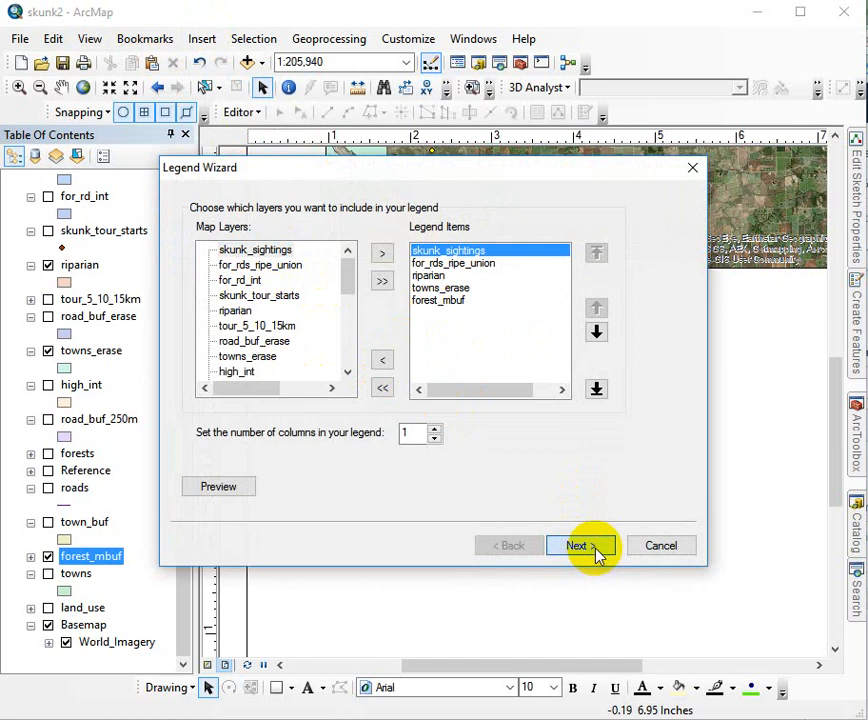
click(580, 544)
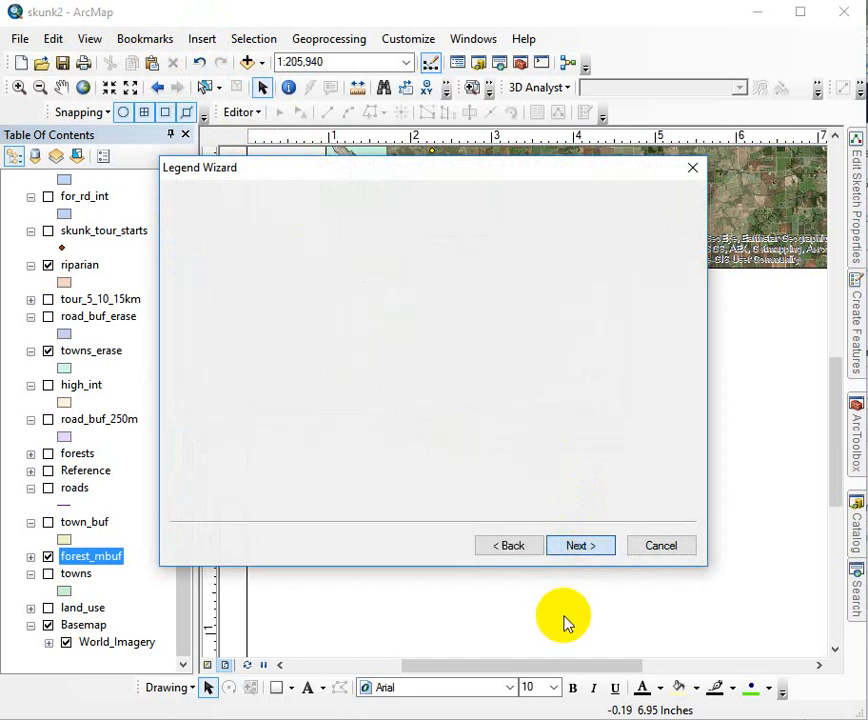
Finish the legend onto the layout and rename the skunk_sightings layer to Skunk Sightings
click(580, 544)
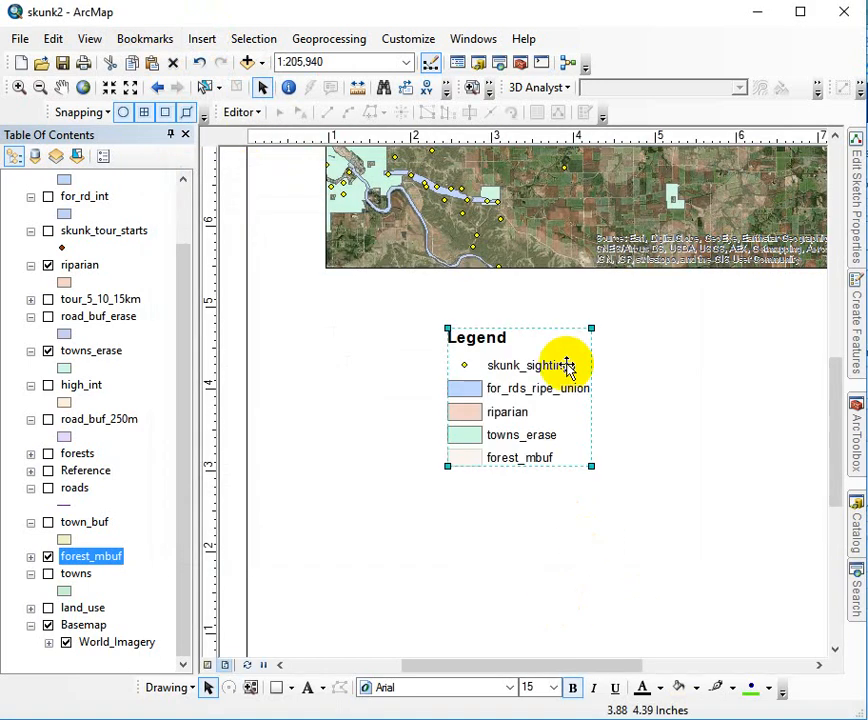
mouse_move(522, 388)
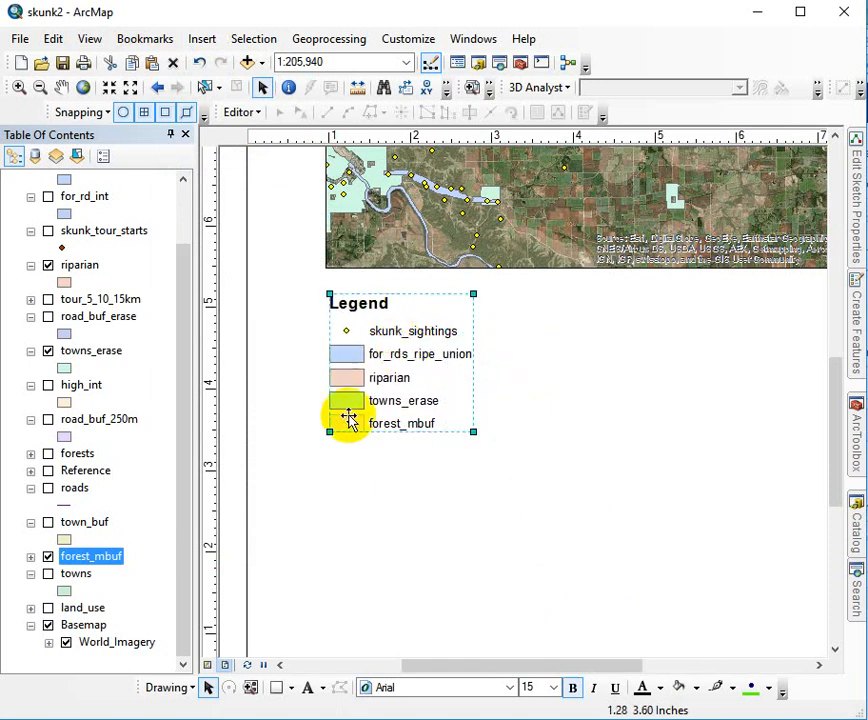
mouse_move(412, 332)
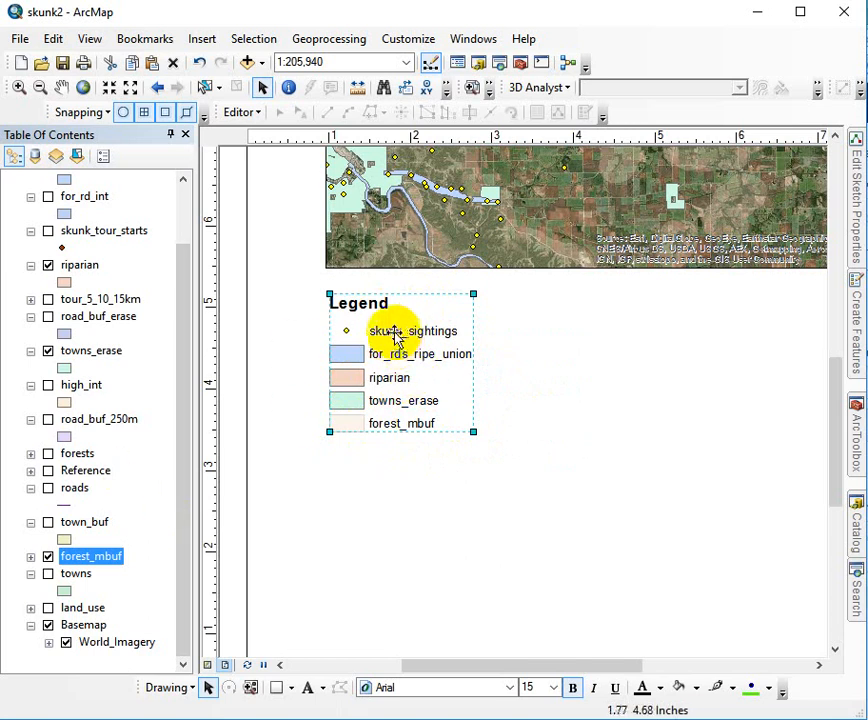
mouse_move(200, 260)
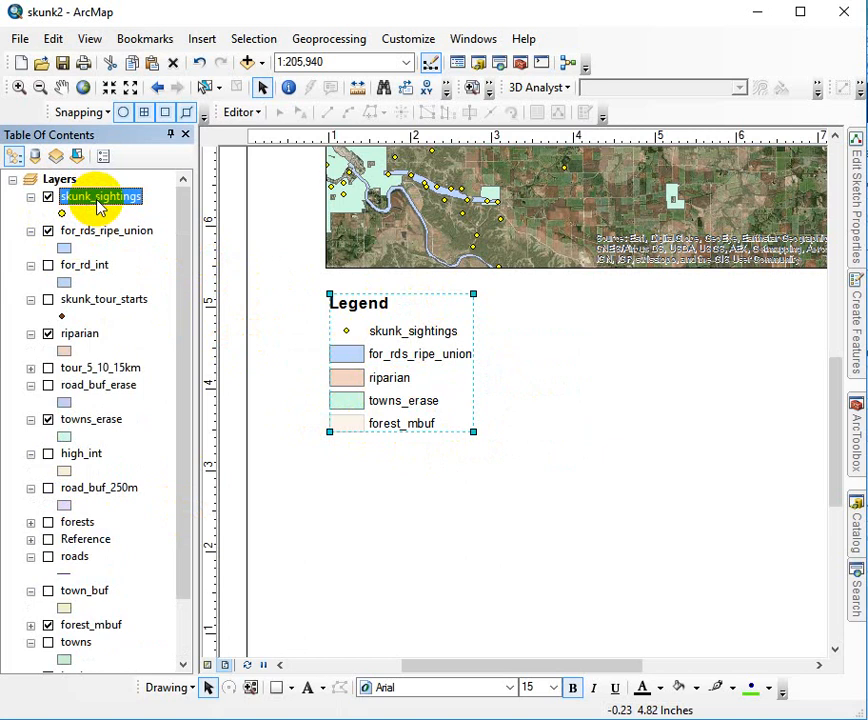
double_click(96, 196)
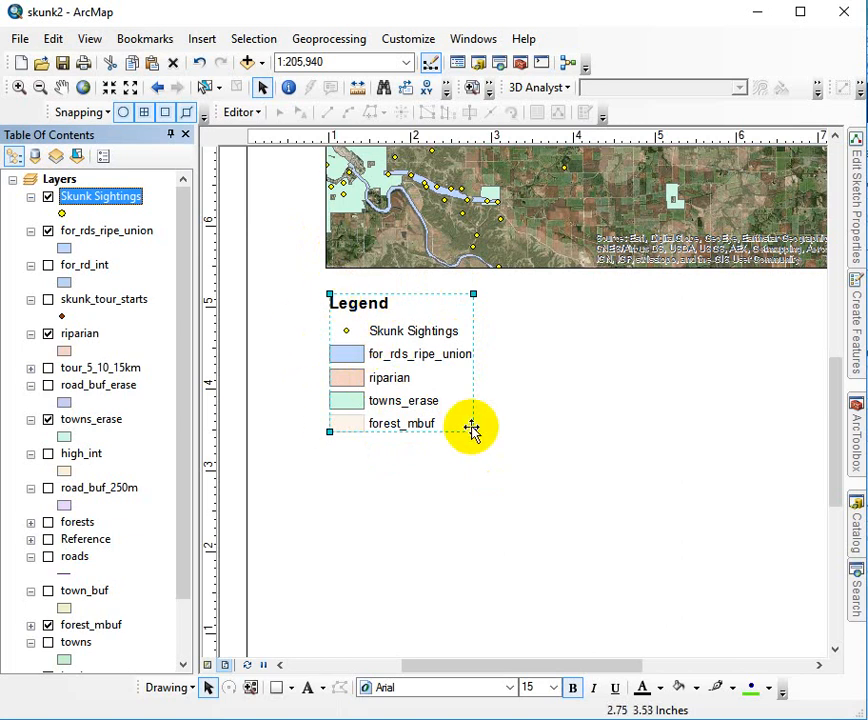
Convert the legend to graphics so its entries can be rearranged individually
right_click(474, 428)
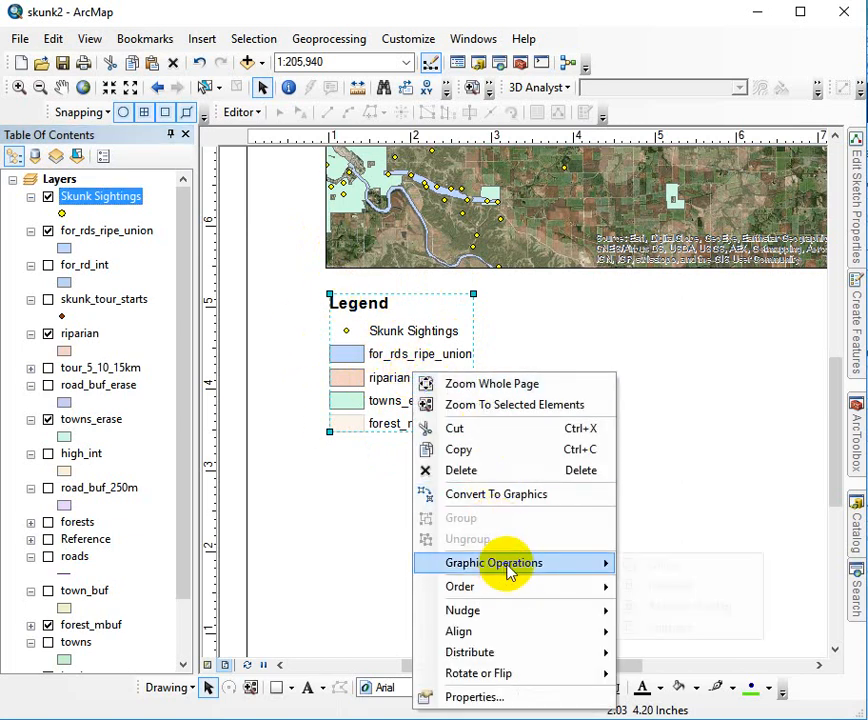
mouse_move(496, 494)
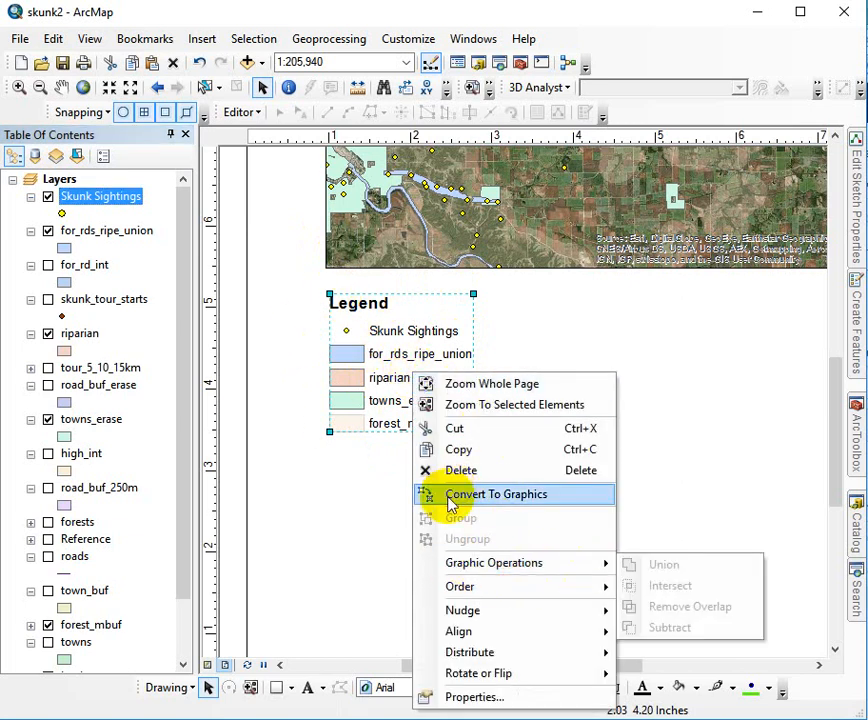
click(496, 494)
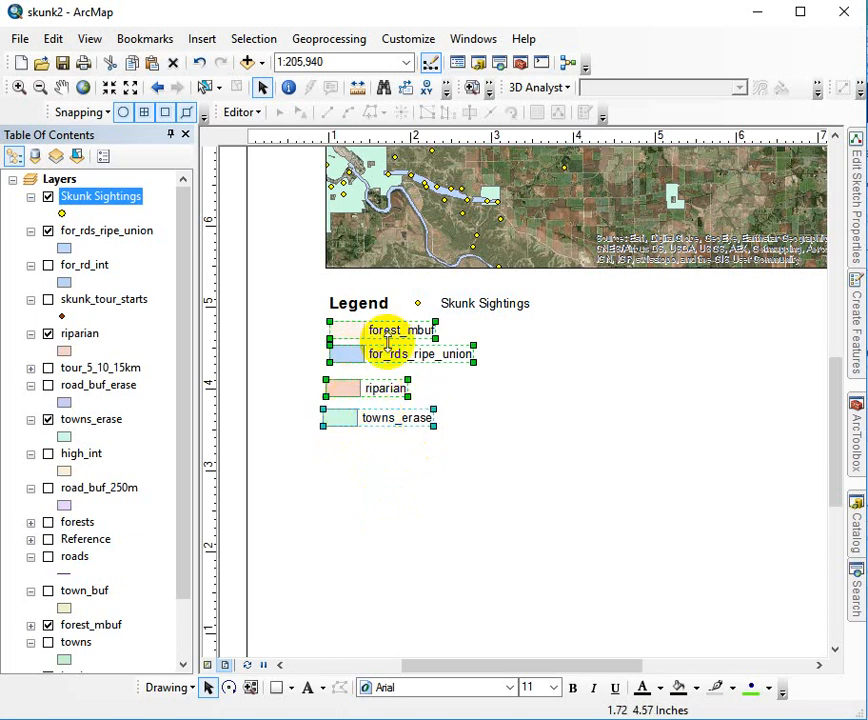
Left-align the selected legend entries into a tidy column
right_click(388, 340)
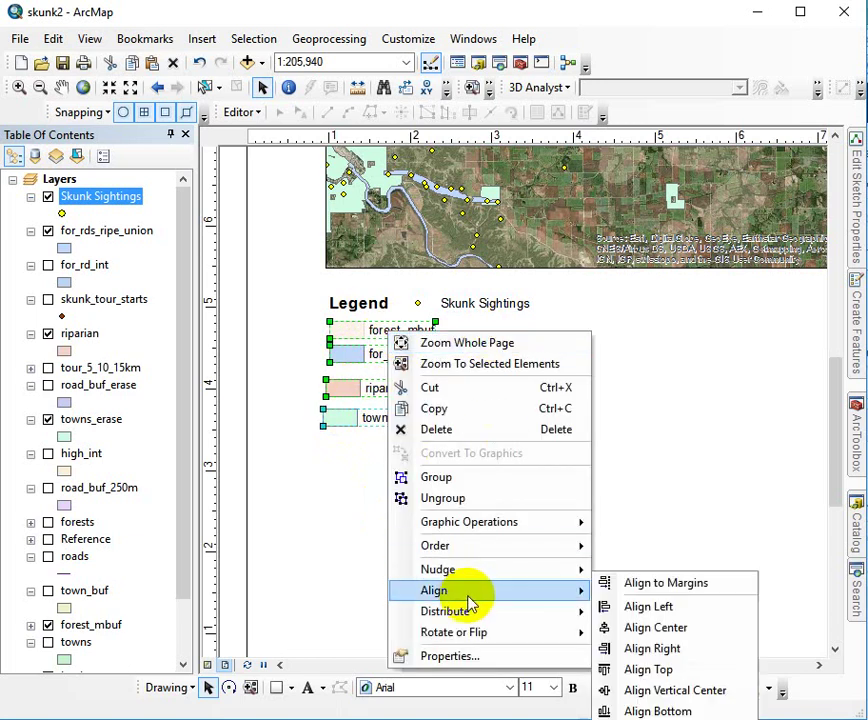
click(648, 606)
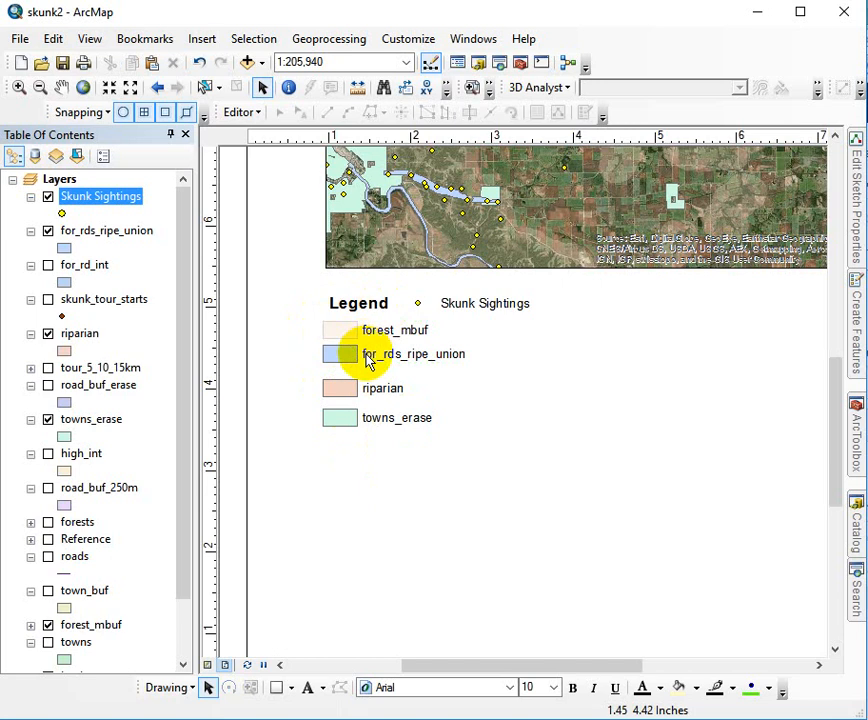
Ungroup the entries into separate patches and labels, then deselect them
right_click(360, 354)
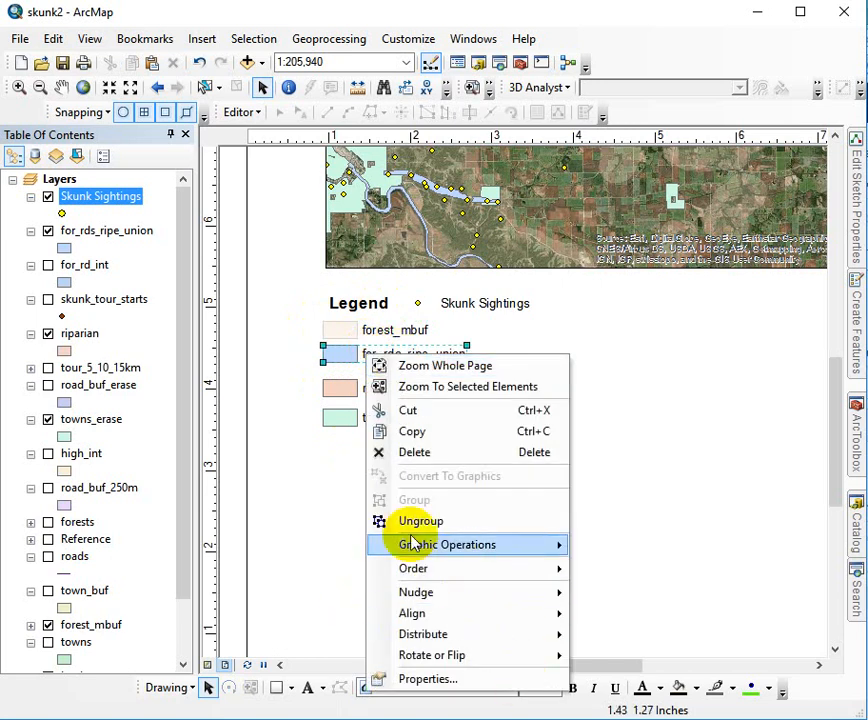
mouse_move(414, 568)
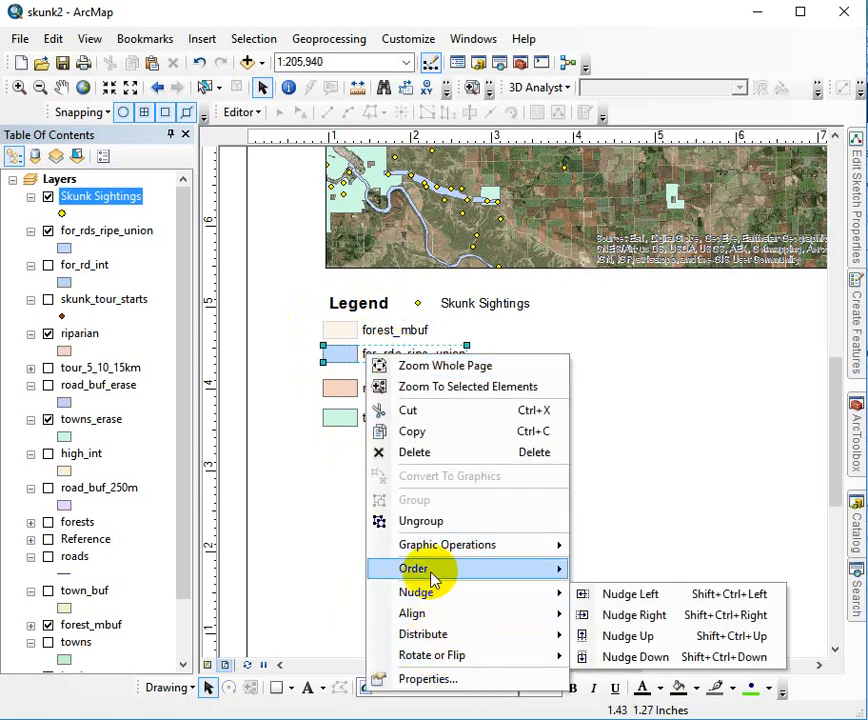
click(312, 510)
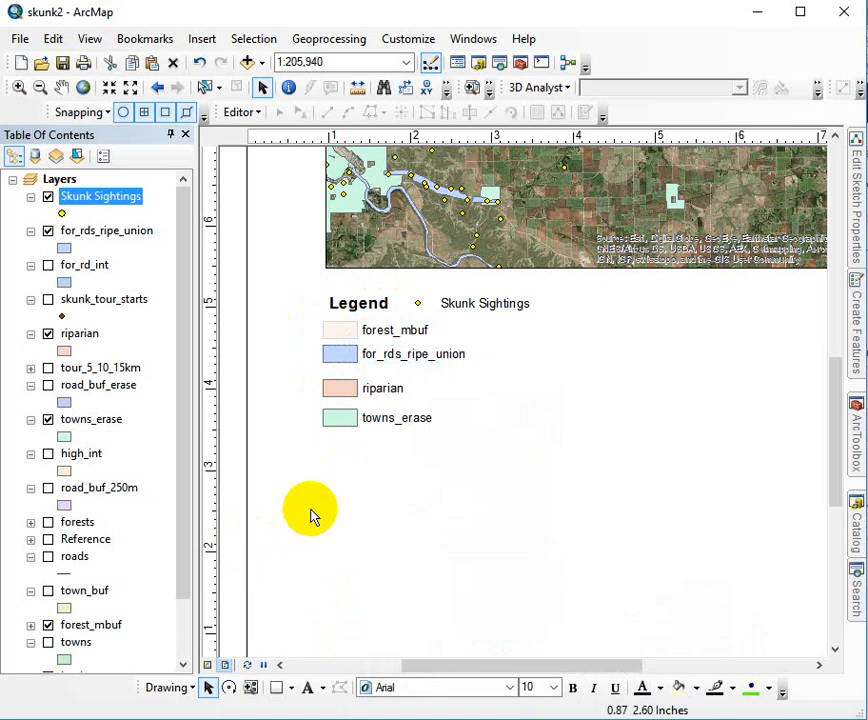
click(380, 388)
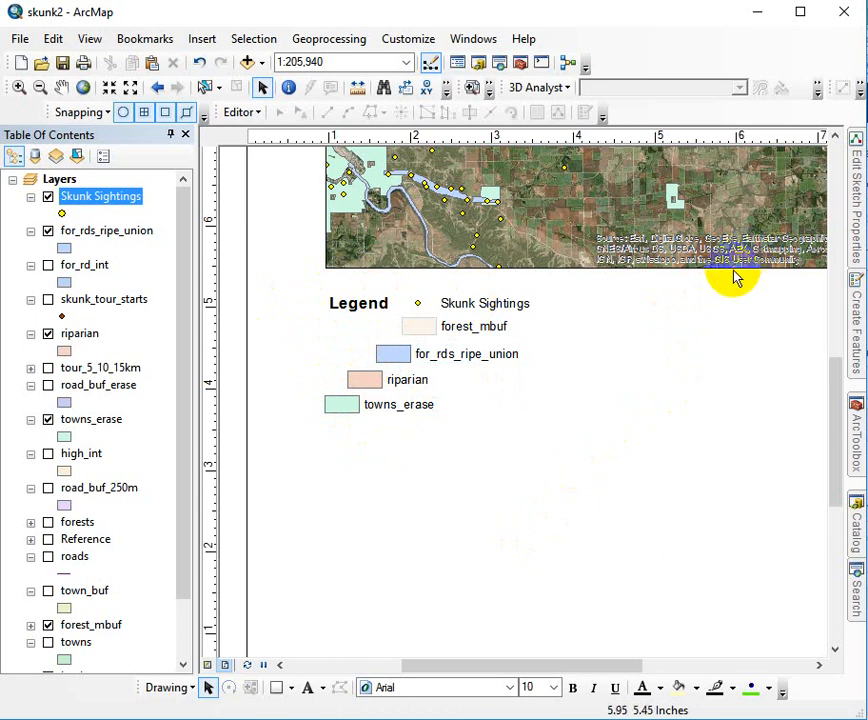
mouse_move(708, 422)
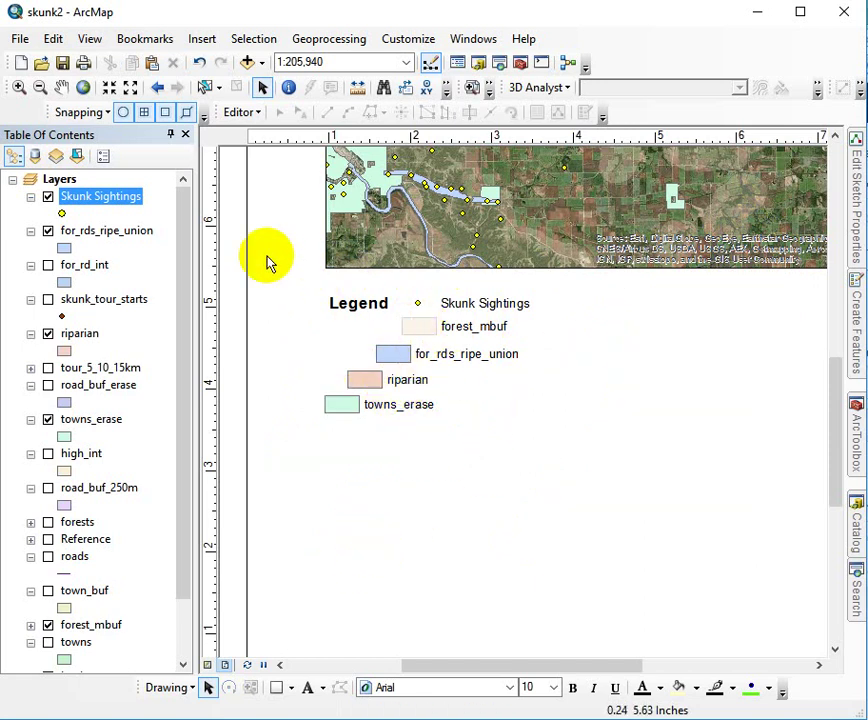
Review the Legend title's text properties (18-point Arial) and close them
click(396, 390)
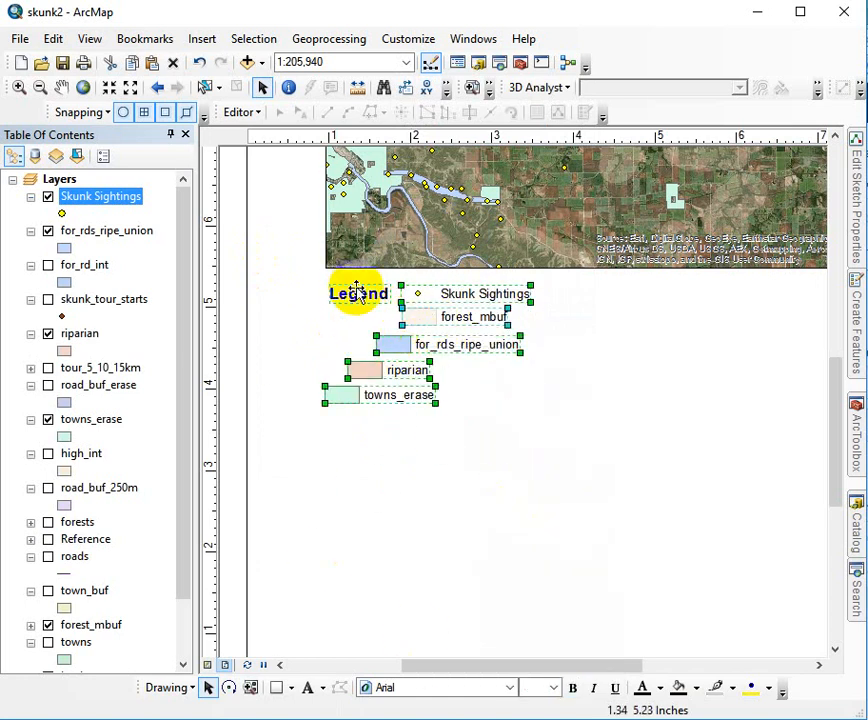
click(552, 688)
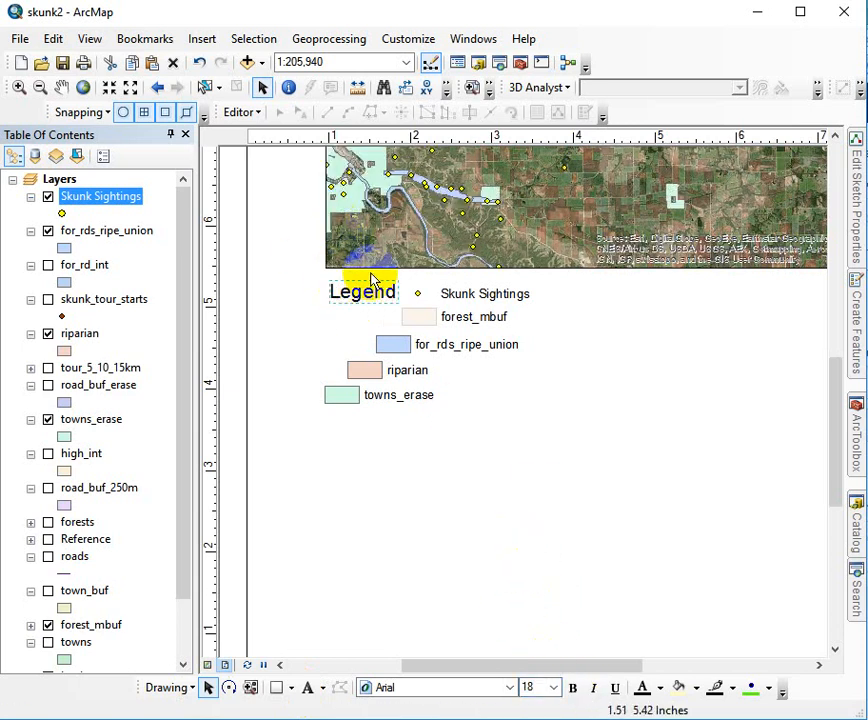
double_click(362, 292)
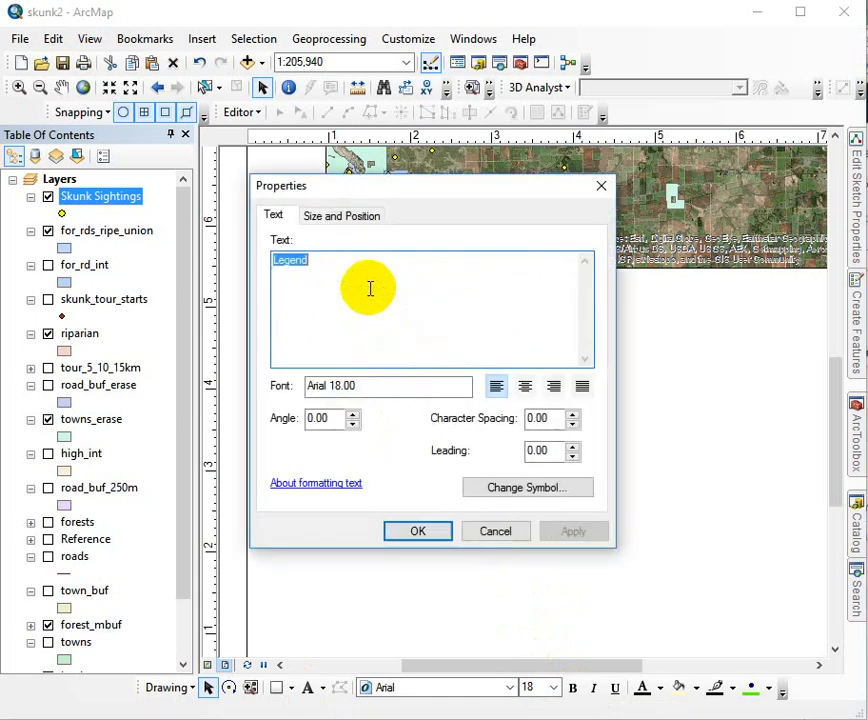
click(416, 532)
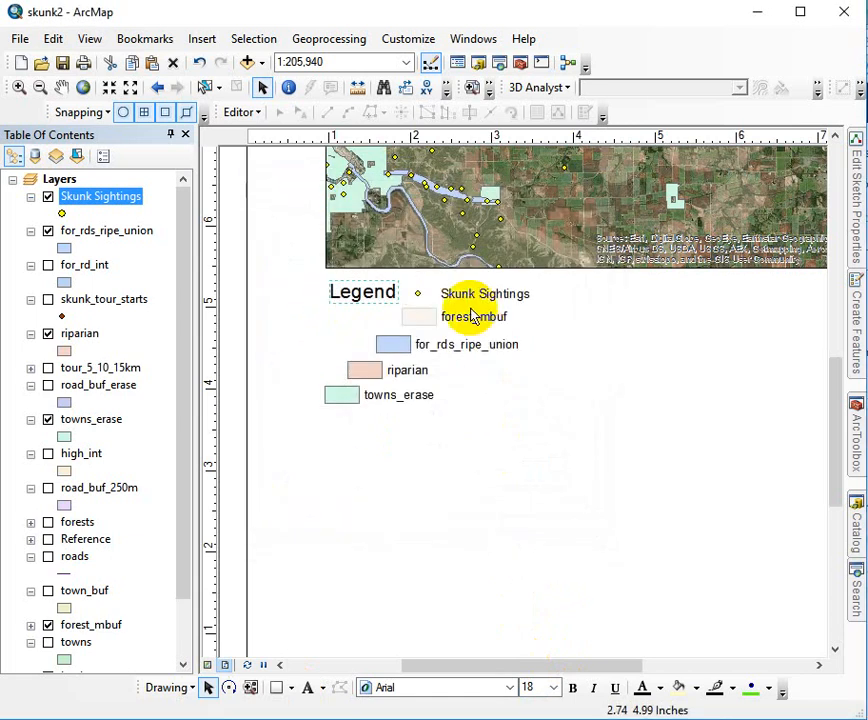
mouse_move(384, 410)
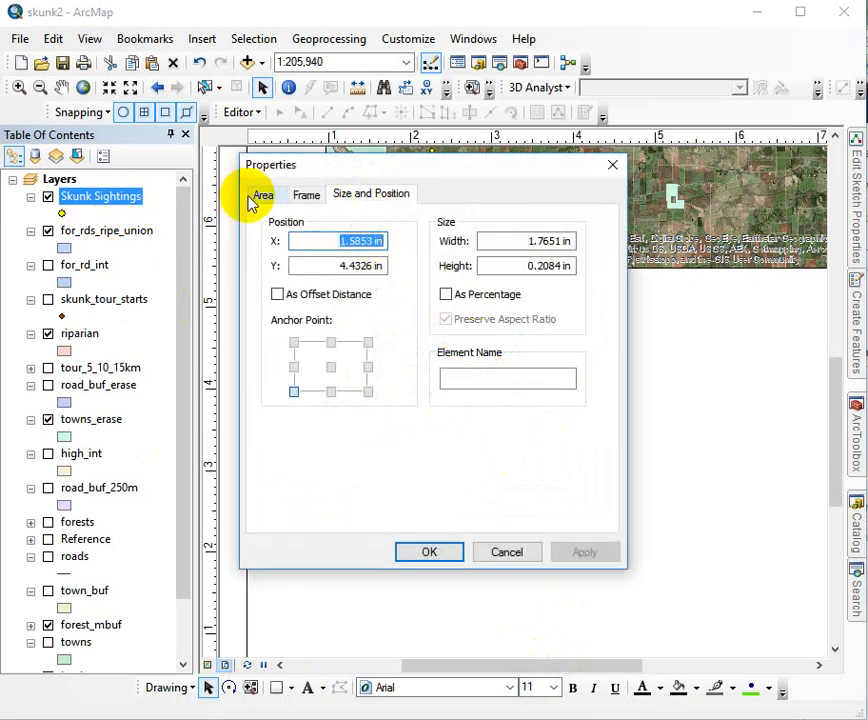
Ungroup the for_rds_ripe_union entry and review its label's text properties
click(262, 194)
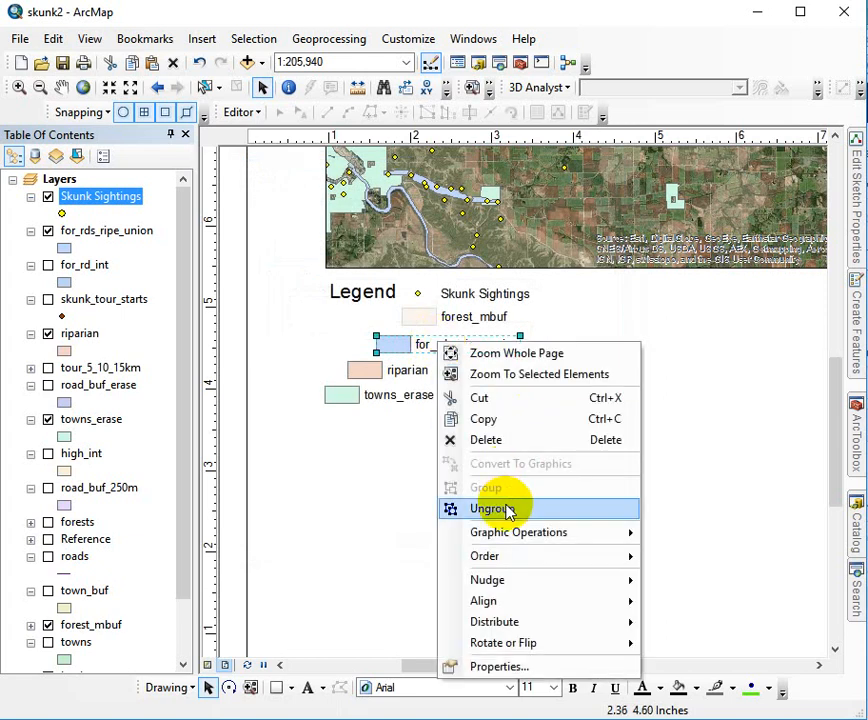
click(492, 508)
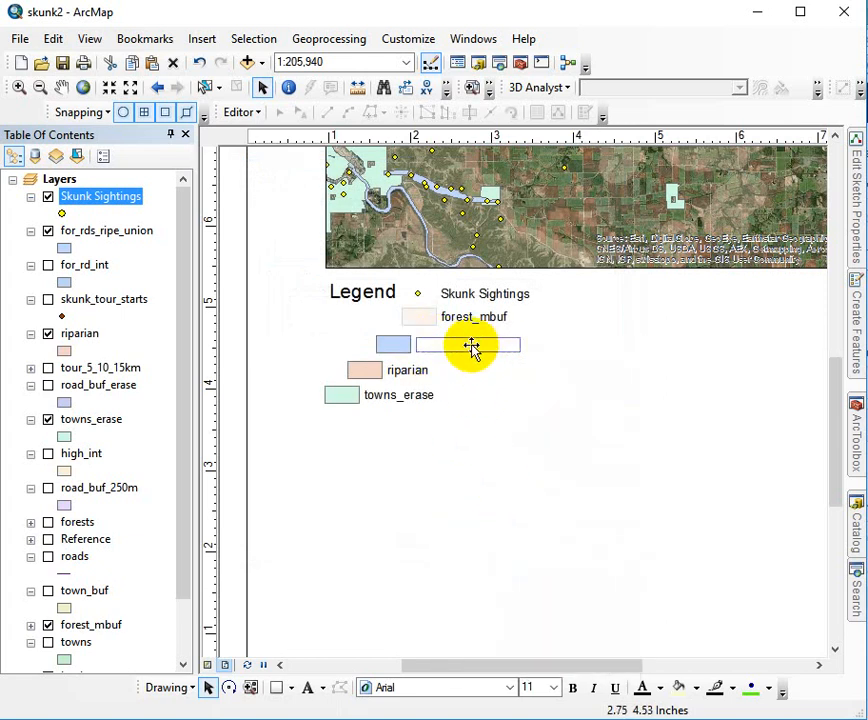
double_click(470, 344)
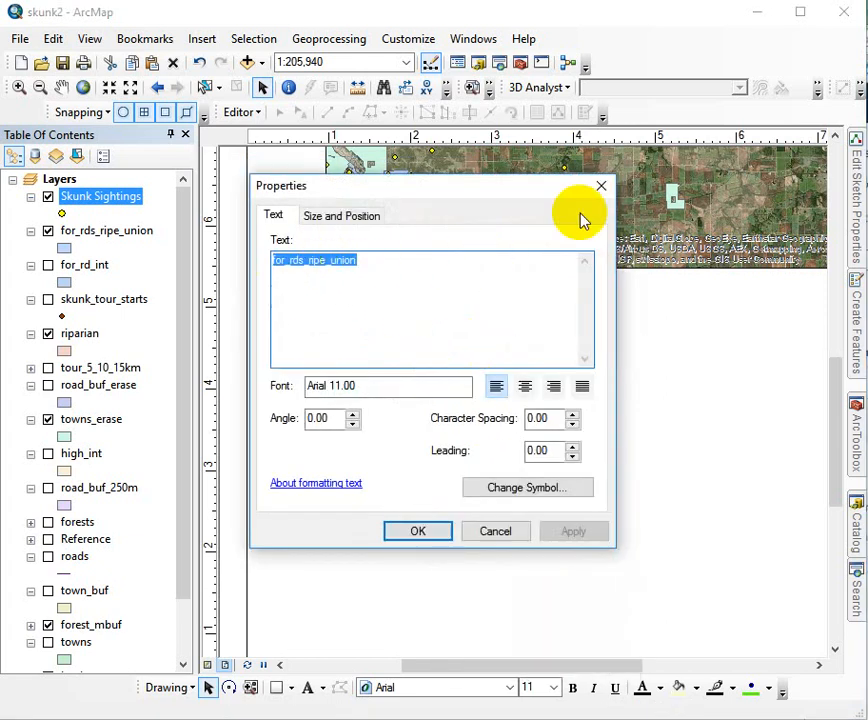
click(416, 532)
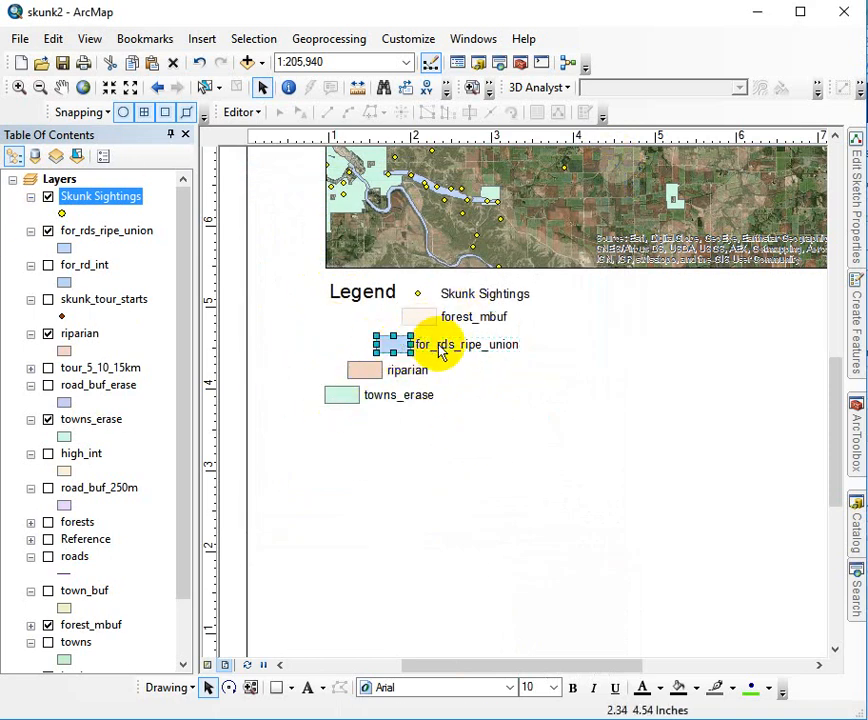
Check the for_rds_ripe_union patch's properties and close them
right_click(432, 344)
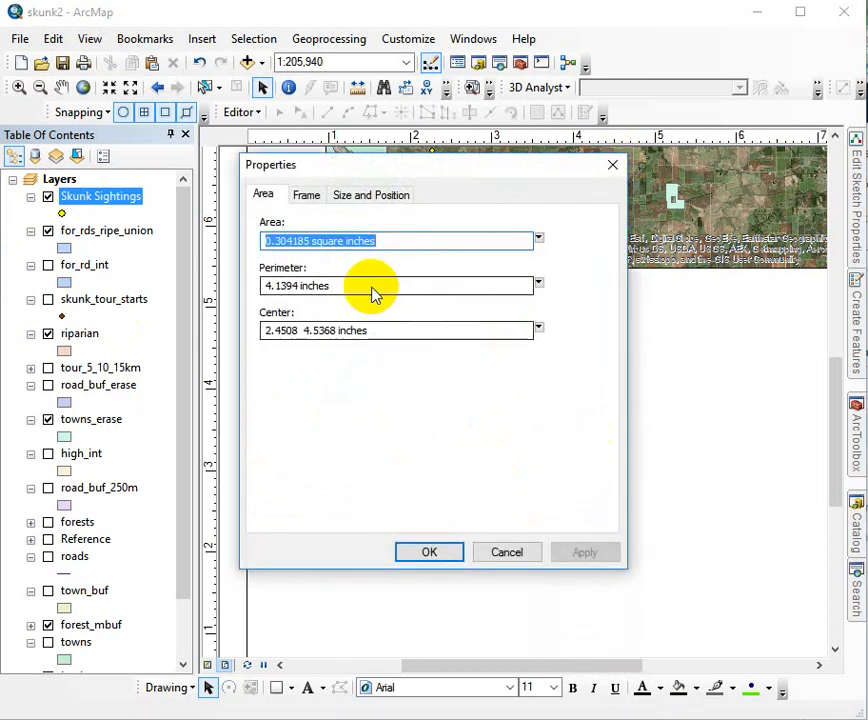
click(428, 552)
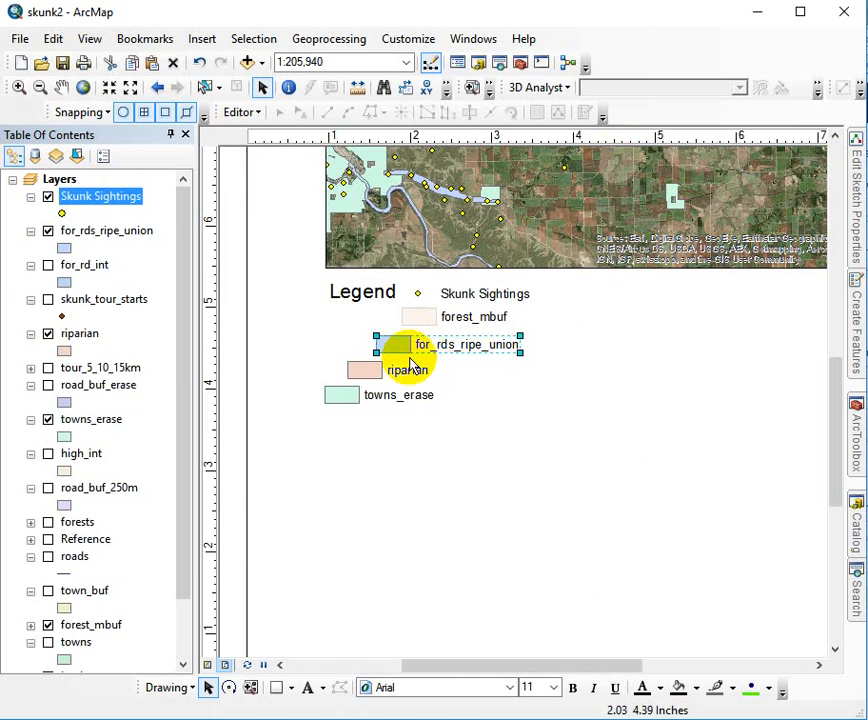
Align the selected pieces beneath Skunk Sightings and start editing the for_rds_ripe_union label
right_click(410, 344)
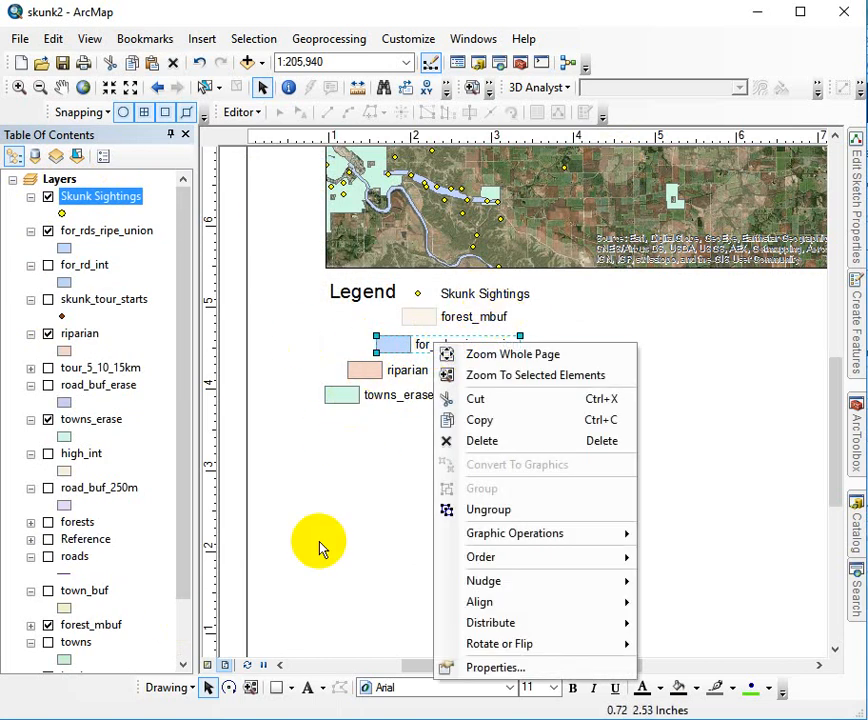
mouse_move(492, 622)
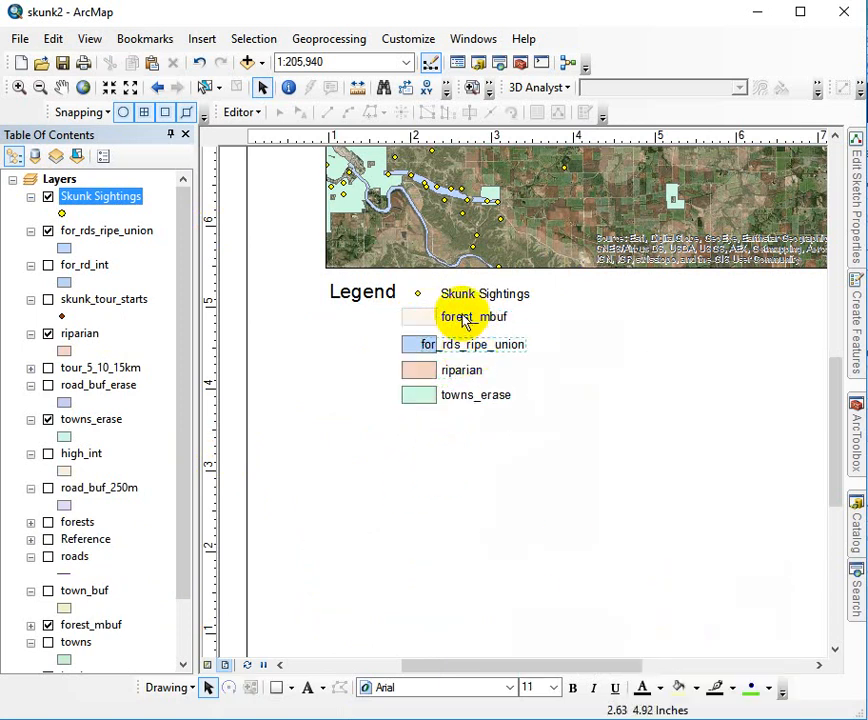
double_click(464, 344)
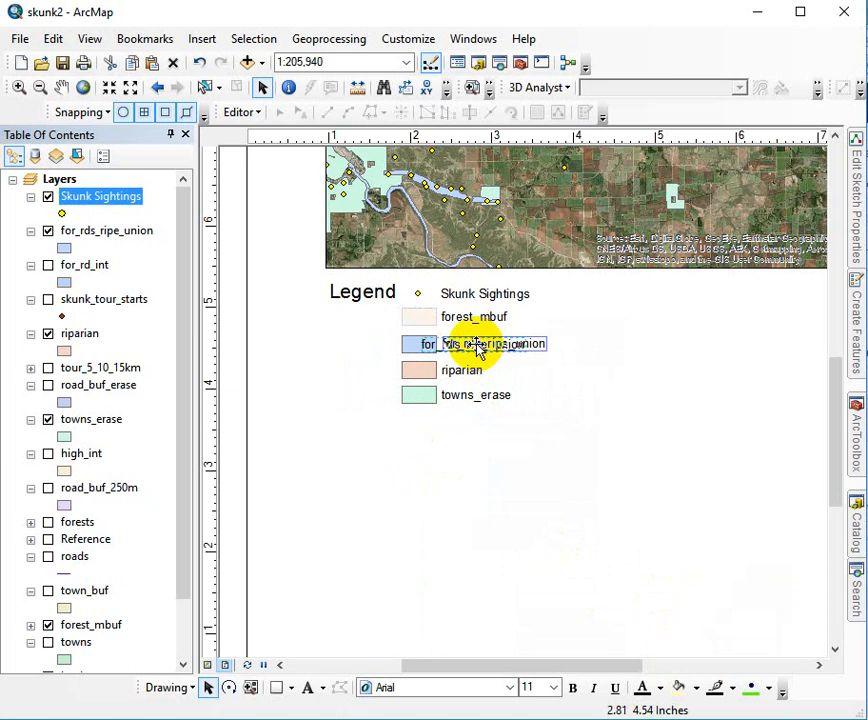